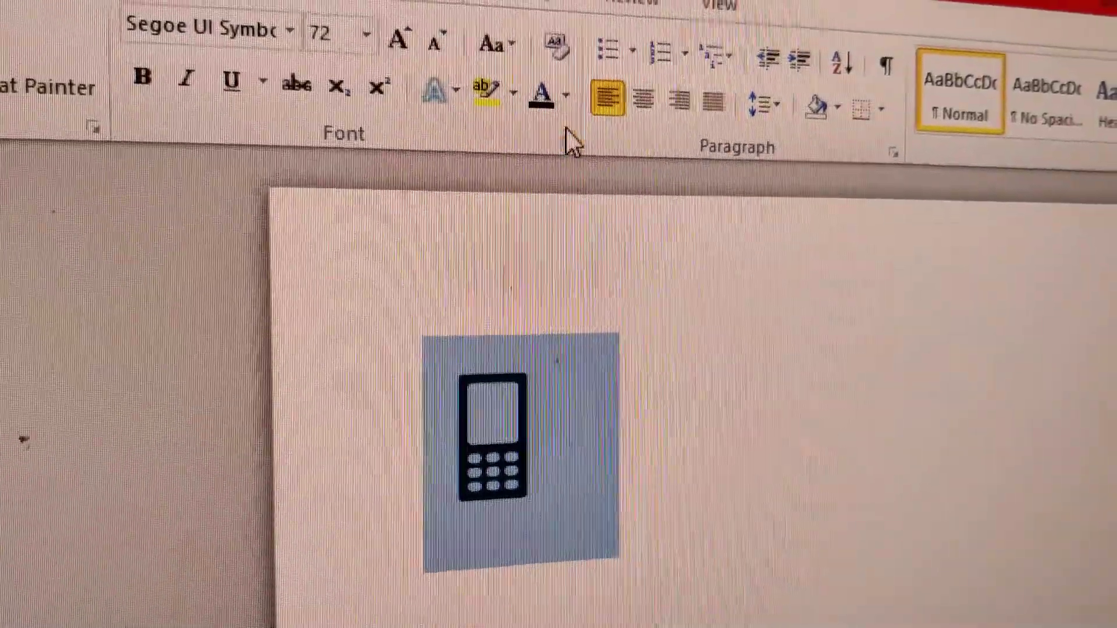
Step: Apply a blue Font Color swatch to the selected 72 pt mobile phone symbol
left_click(567, 96)
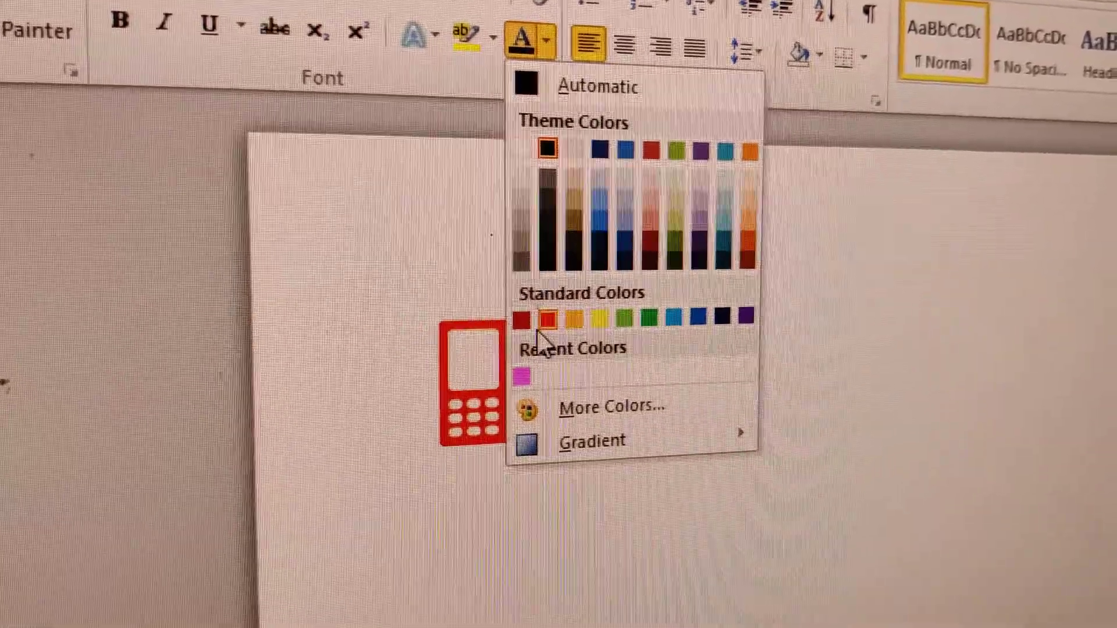
left_click(608, 299)
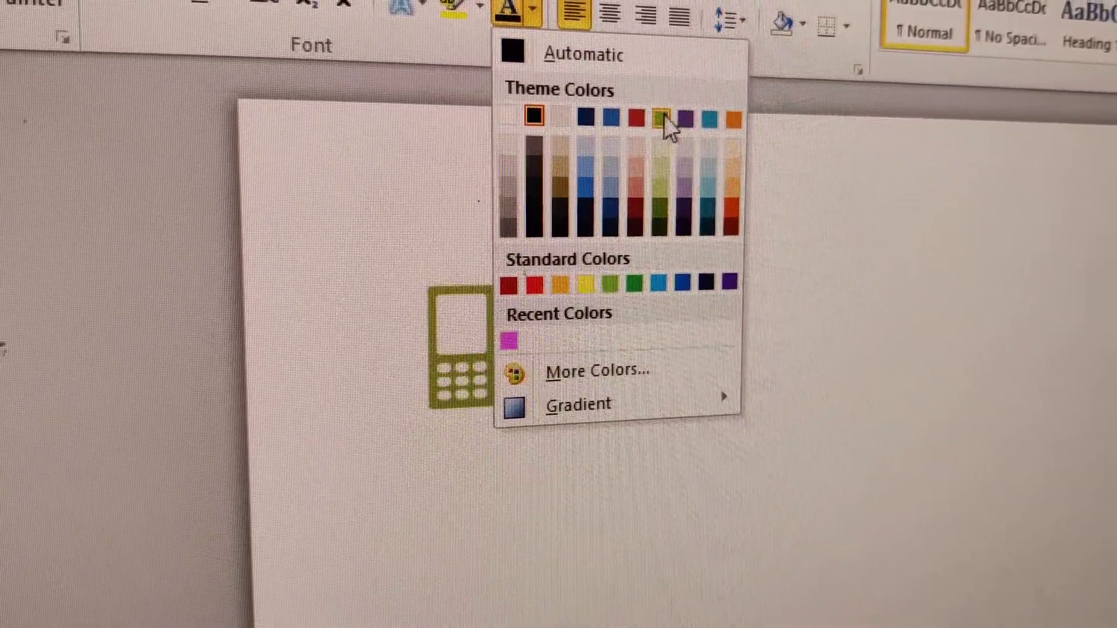
left_click(712, 120)
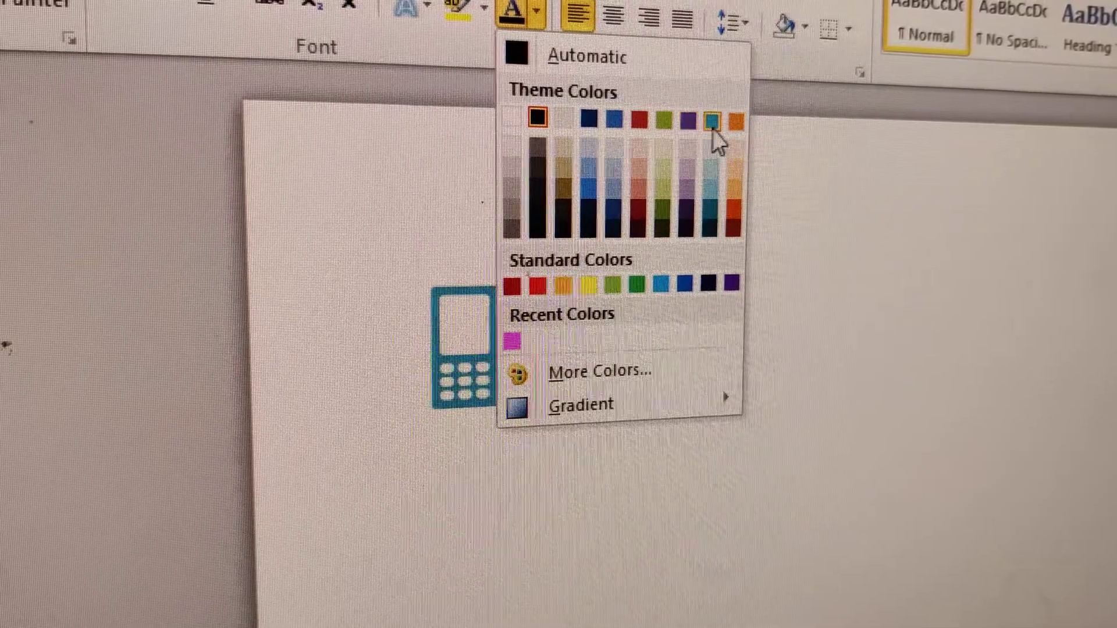
left_click(714, 121)
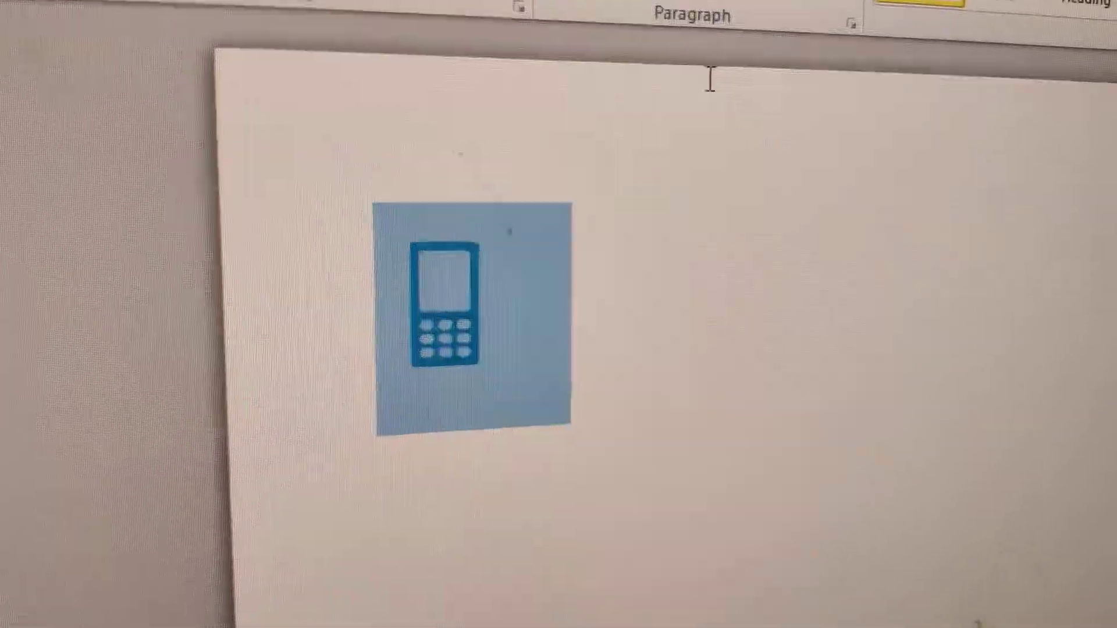